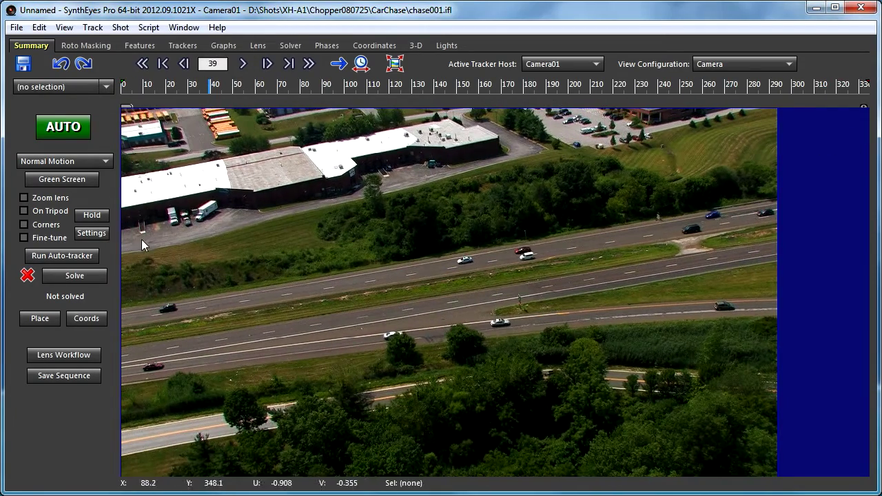
Auto-track and solve the aerial car-chase shot, reaching about 1.14 pixels of error.
click(61, 255)
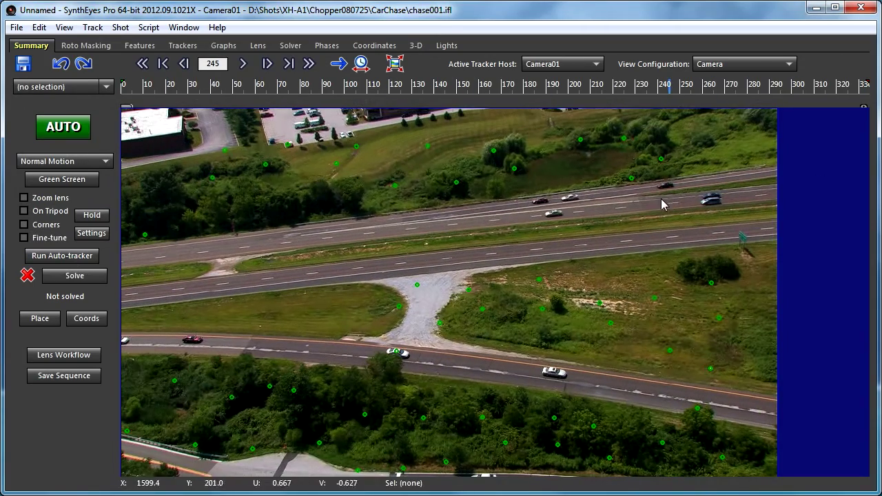
click(395, 351)
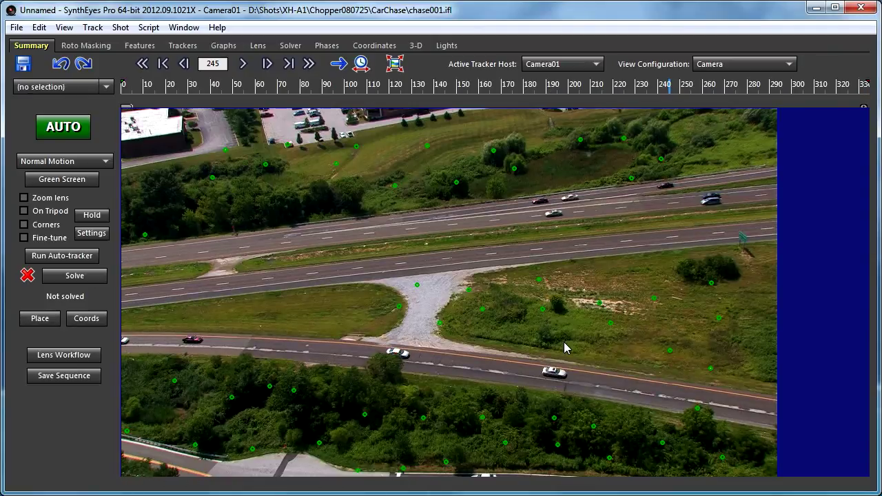
click(74, 275)
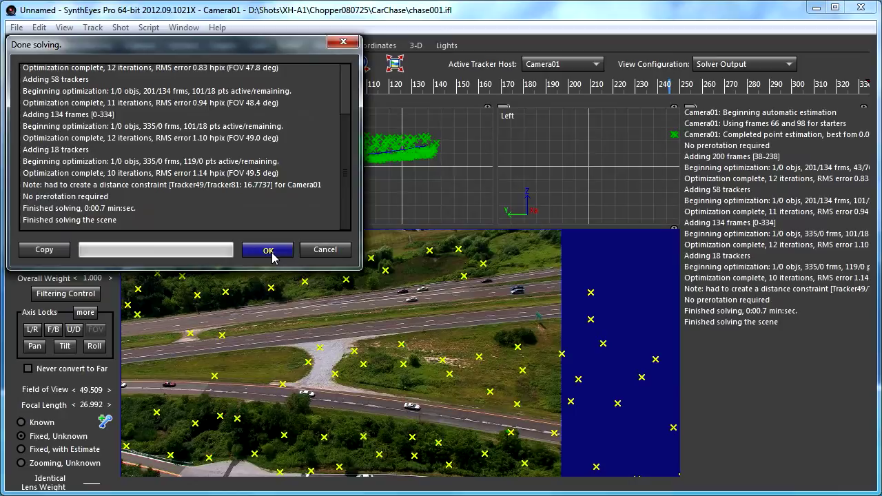
Accept the 1.14149 hpix solve result and show the solved points in Quad view.
click(268, 250)
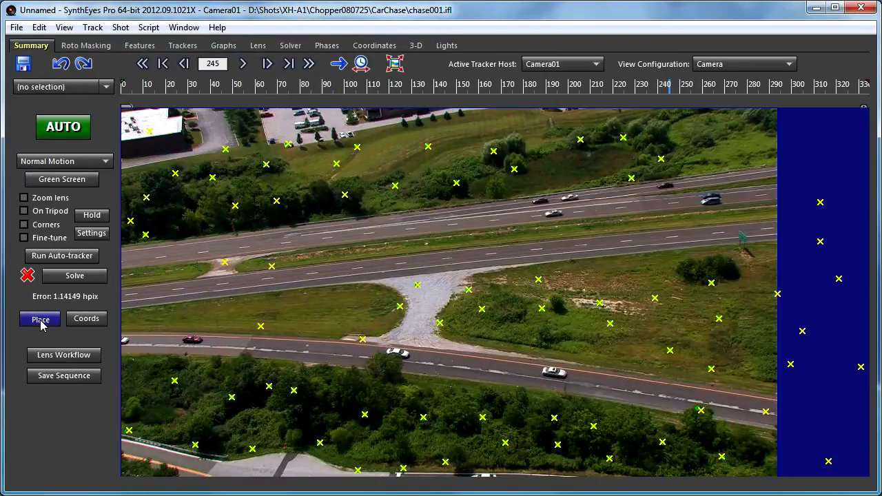
click(40, 318)
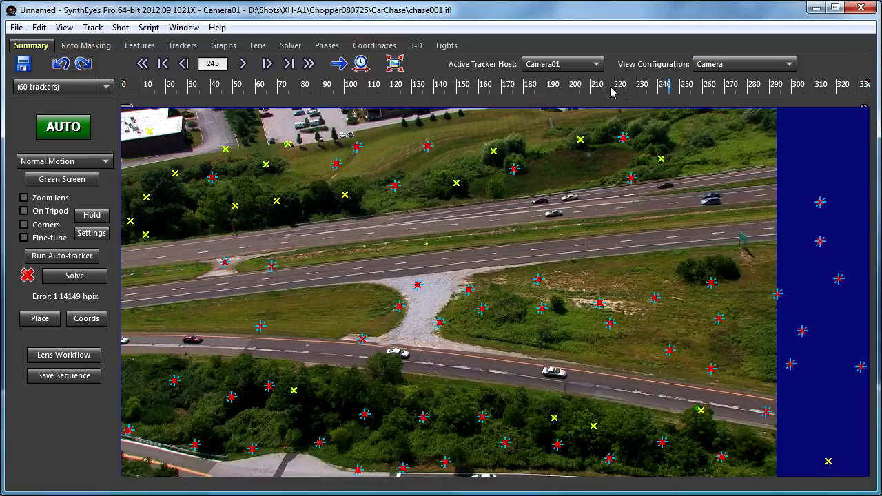
click(743, 64)
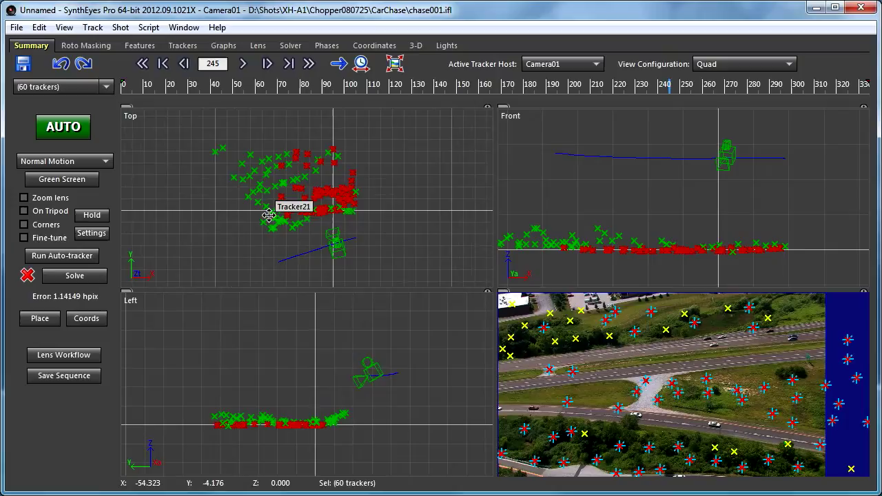
mouse_move(441, 228)
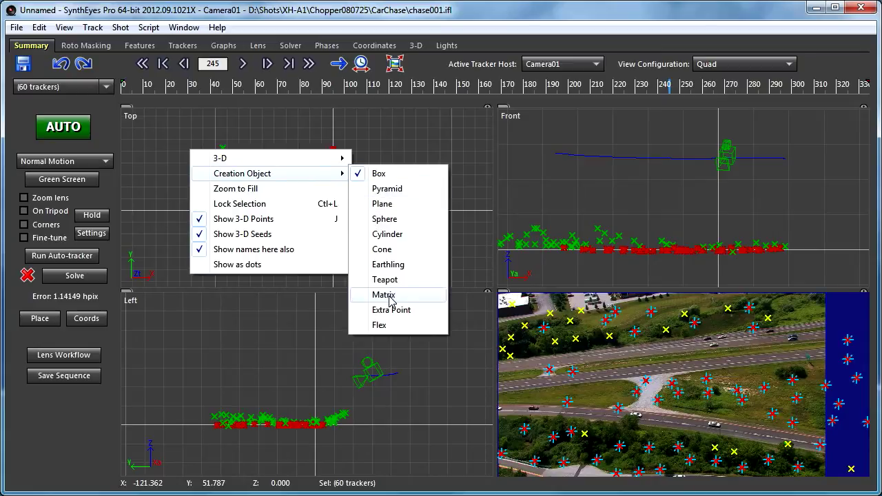
Create Matrix01 in the Top view as a grid of reference points.
click(383, 295)
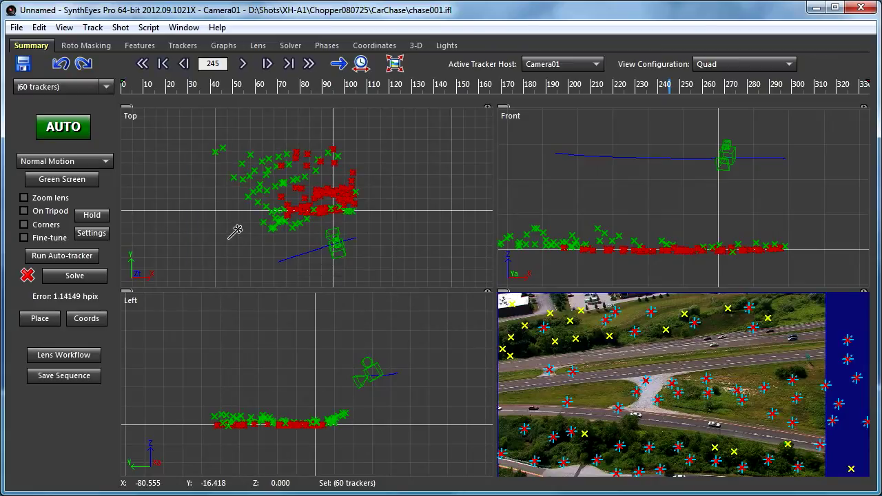
click(58, 86)
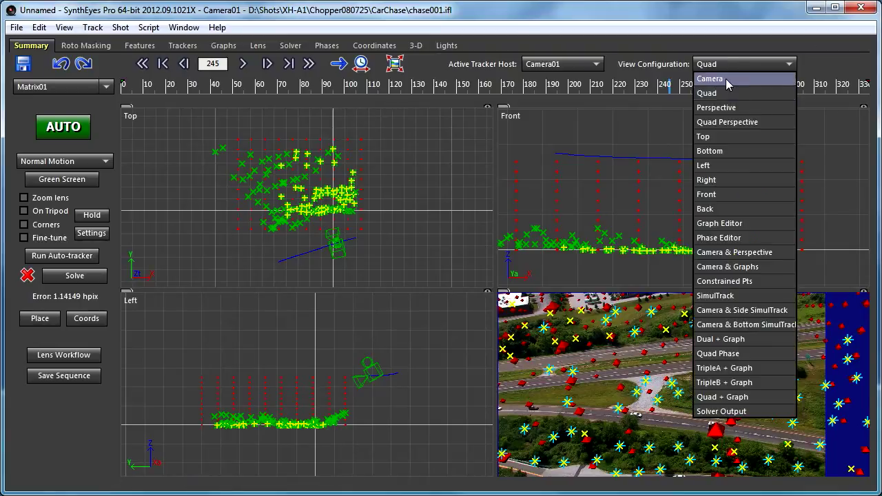
Play the shot in the single Camera view and stop at frame 40.
click(710, 78)
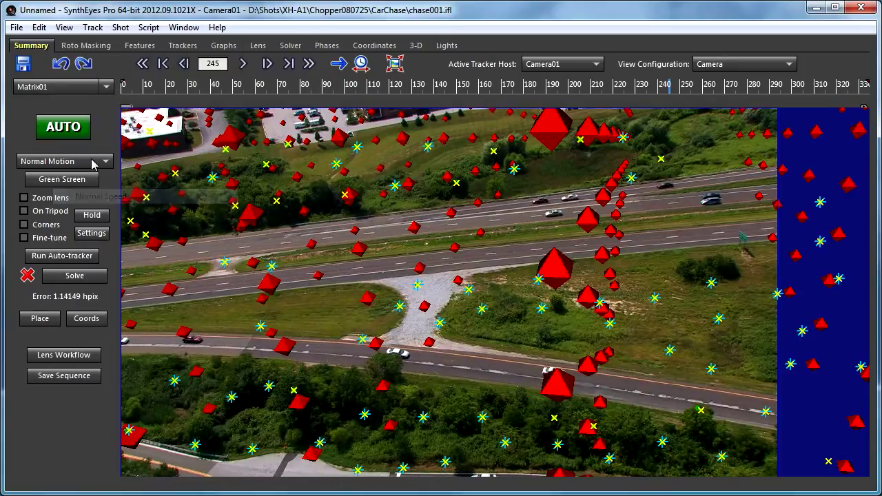
click(242, 63)
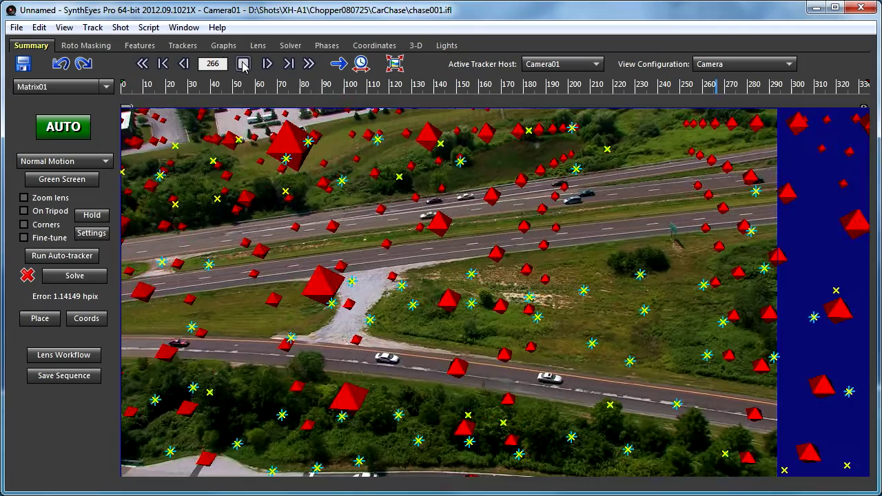
click(268, 63)
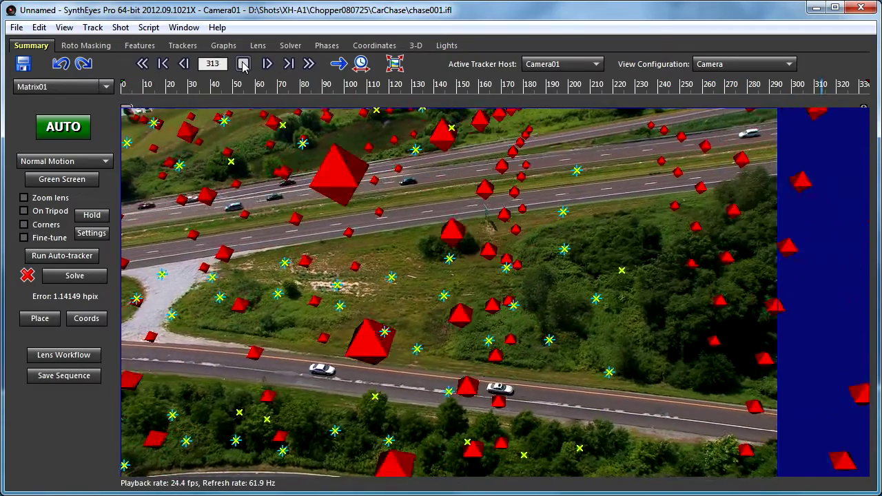
click(163, 63)
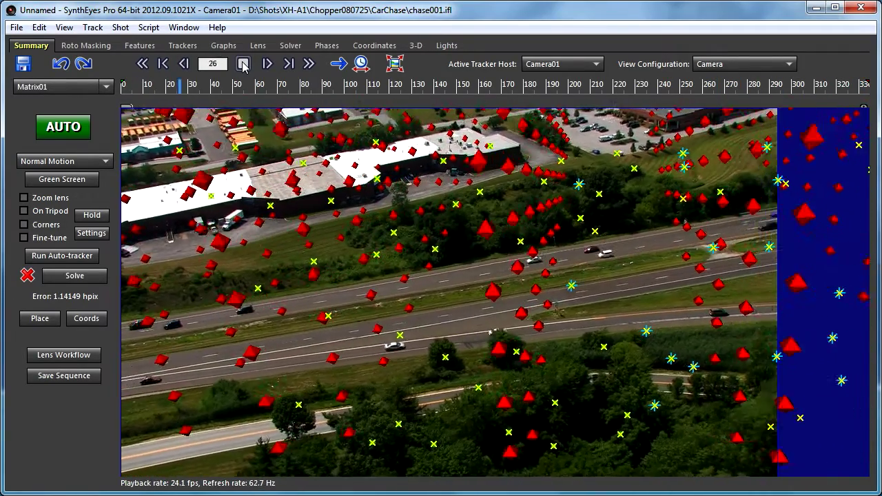
click(268, 64)
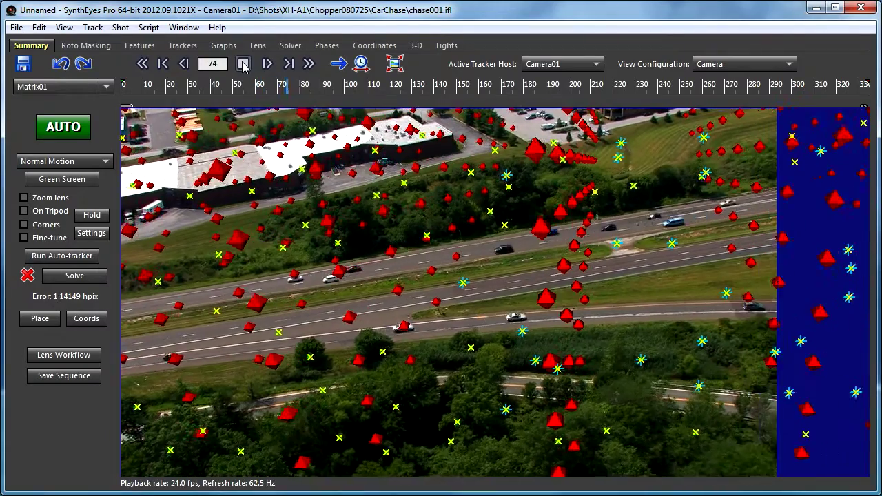
click(267, 63)
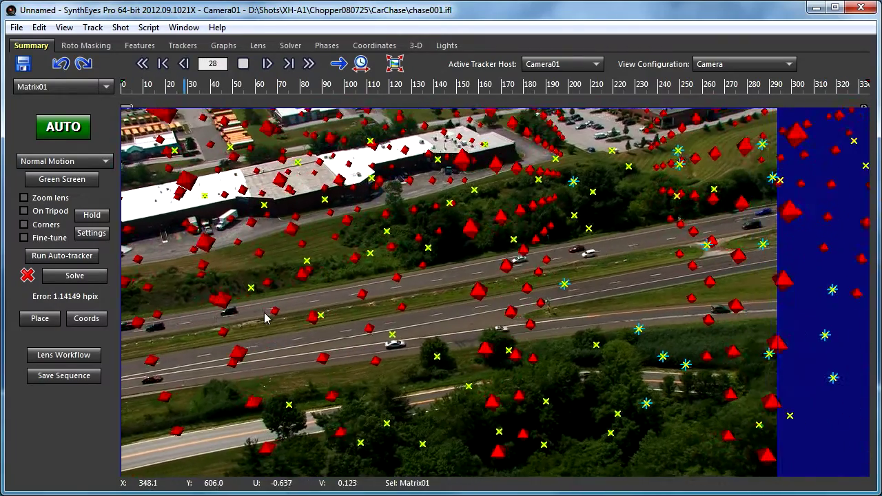
click(266, 63)
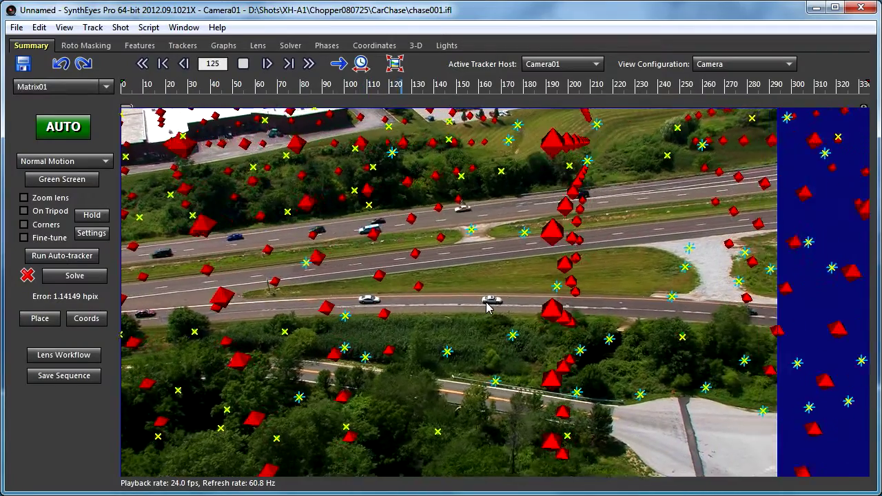
click(267, 63)
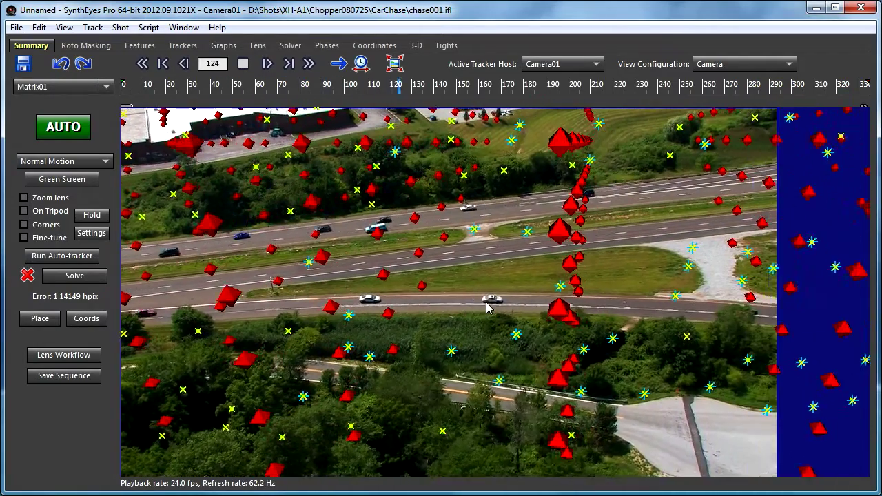
click(268, 64)
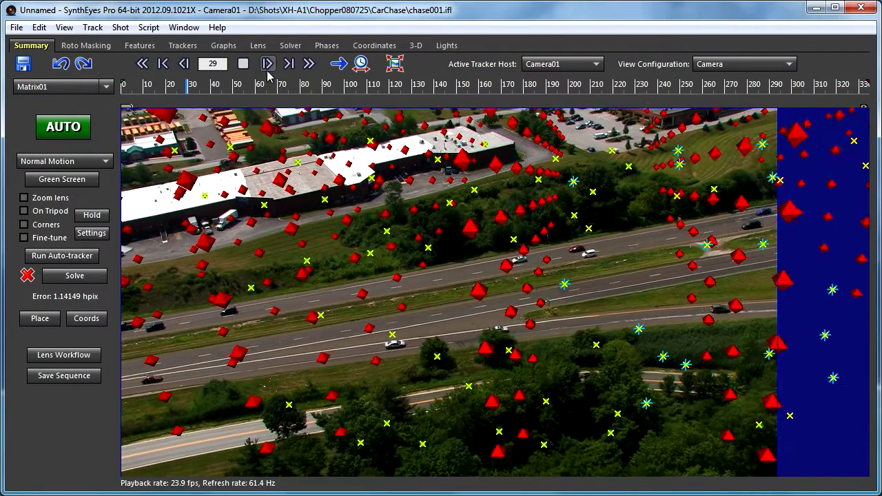
click(268, 64)
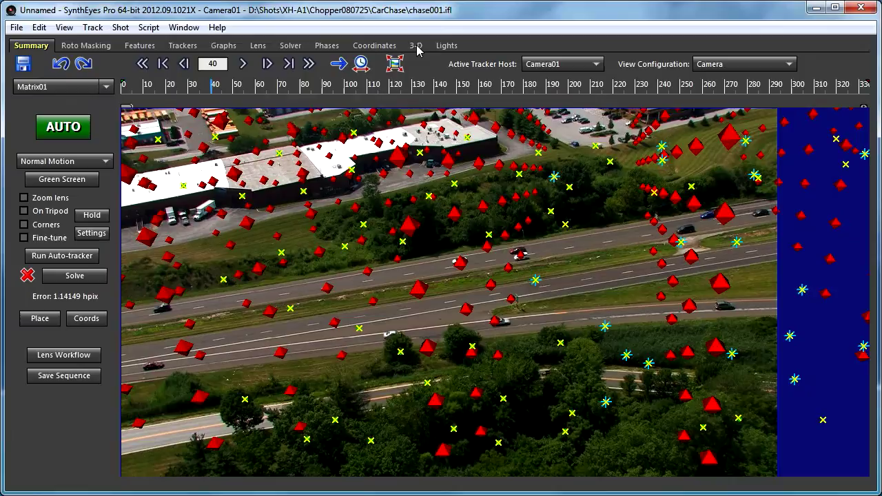
Show Matrix01's per-axis point counts in quad view and narrow its width to 3.
click(415, 46)
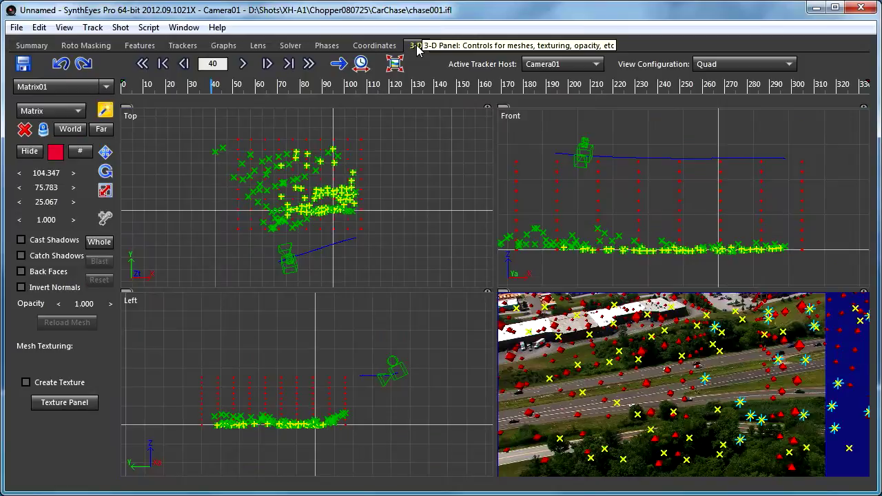
click(415, 46)
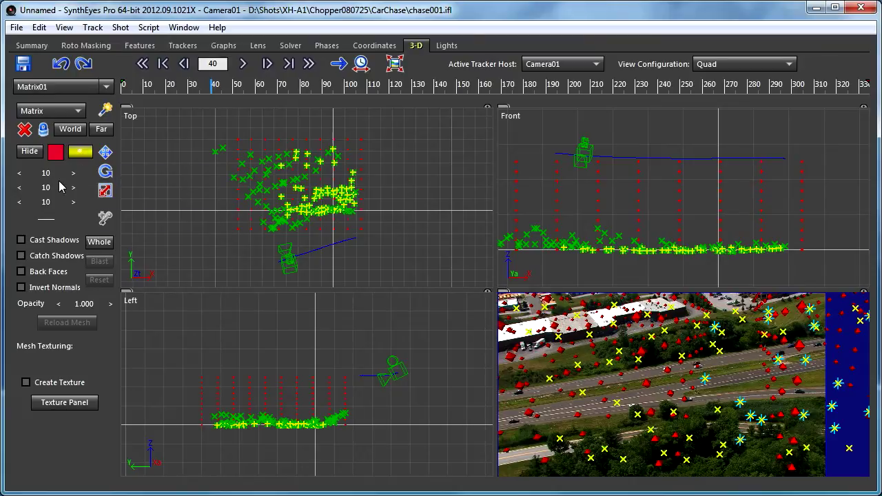
click(20, 173)
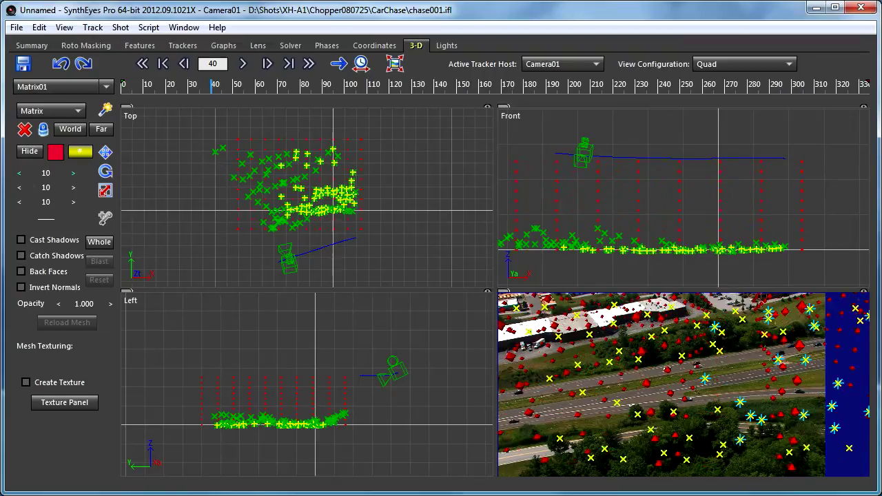
click(18, 172)
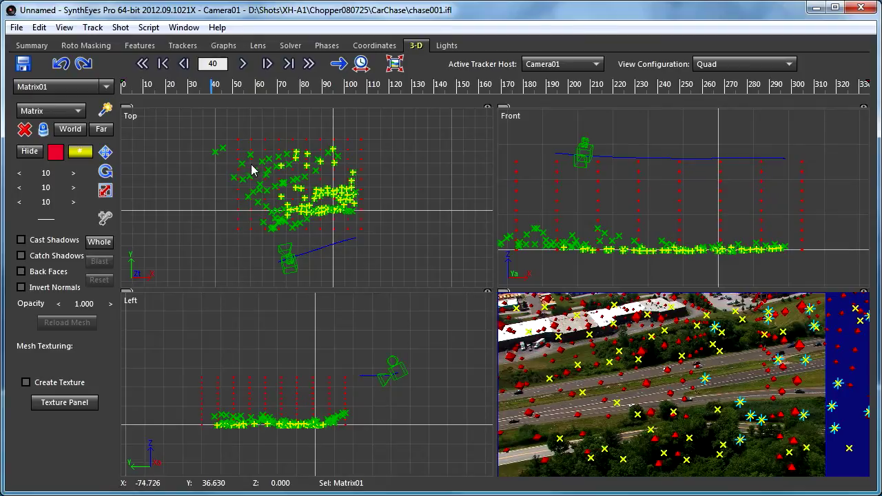
click(104, 191)
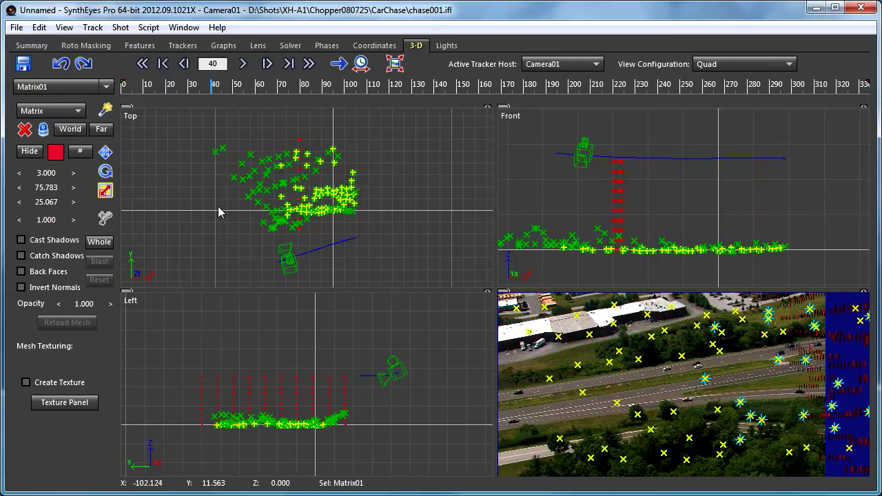
mouse_move(636, 263)
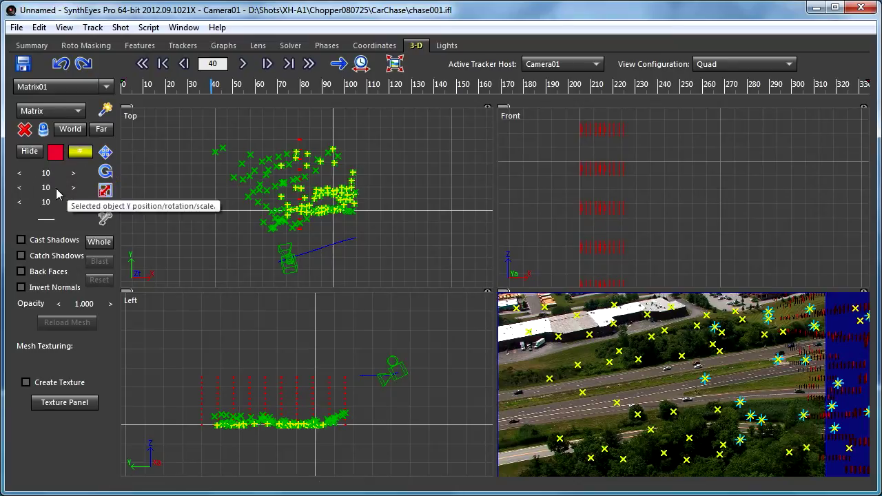
Reduce Matrix01's X point count by one, to 9.
click(19, 173)
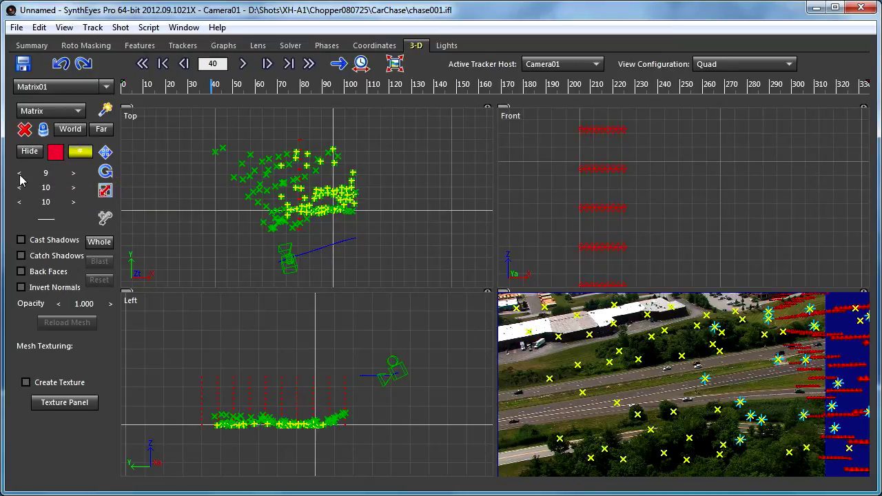
mouse_move(77, 219)
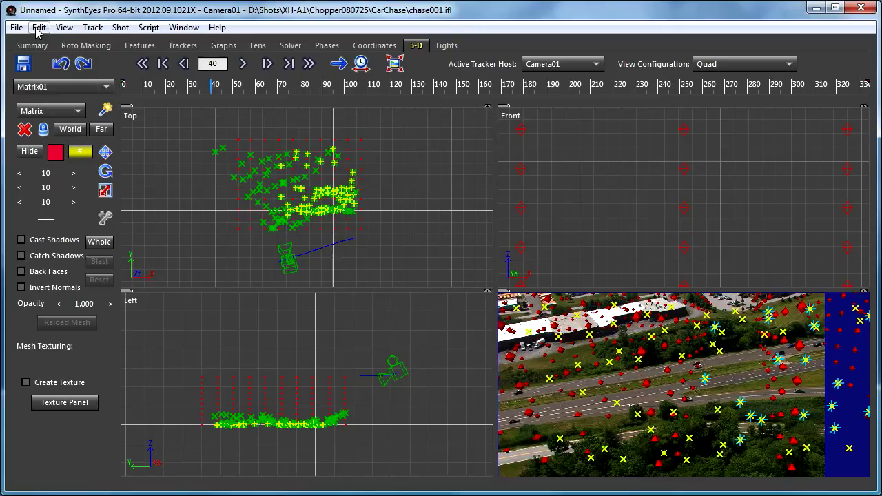
Change the Matrix-obj pt size preference from 2.500 to 0.950.
click(38, 27)
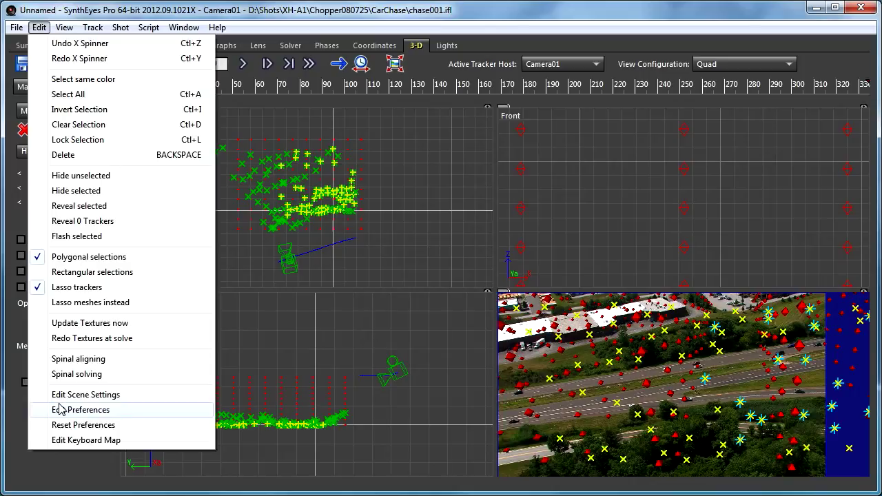
click(79, 410)
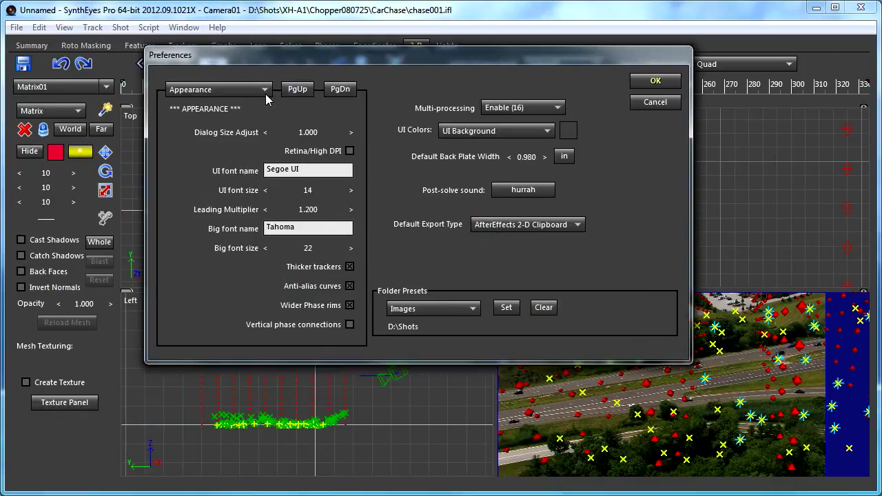
click(339, 89)
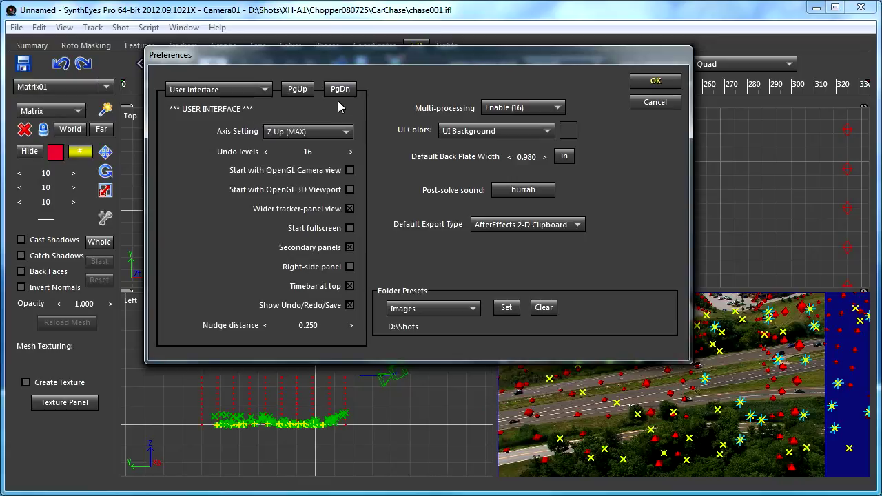
click(340, 88)
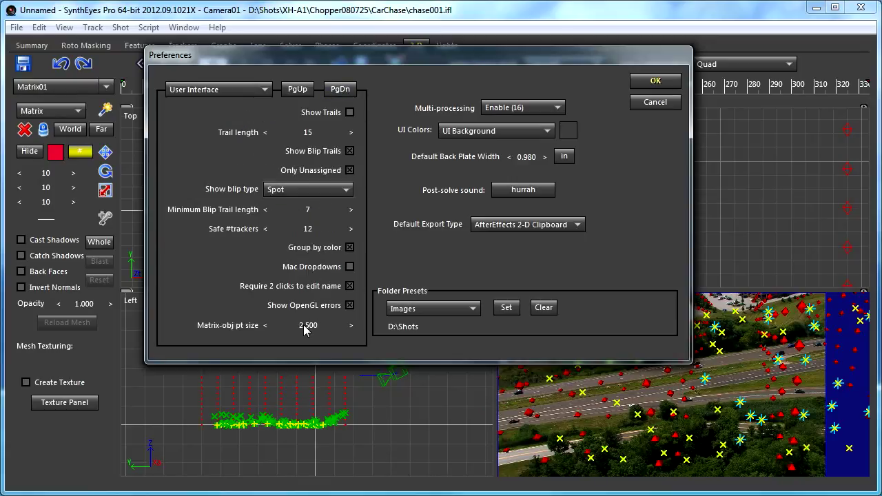
mouse_move(307, 334)
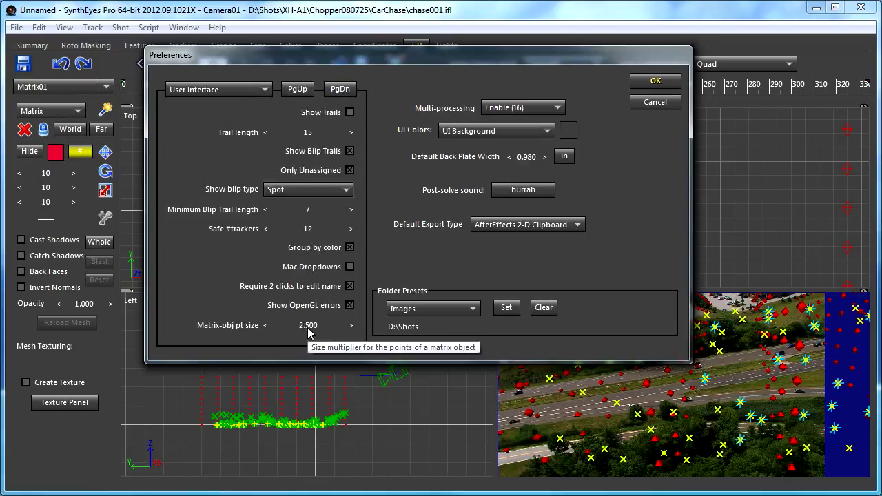
click(264, 324)
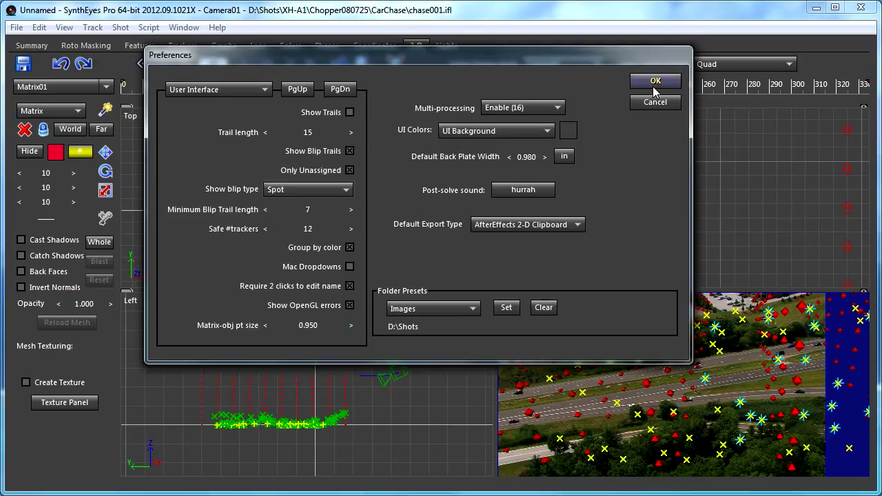
click(655, 80)
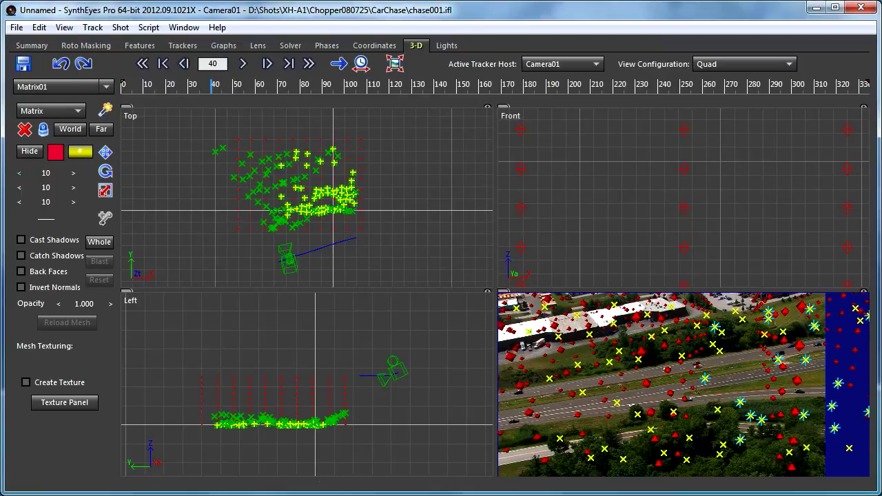